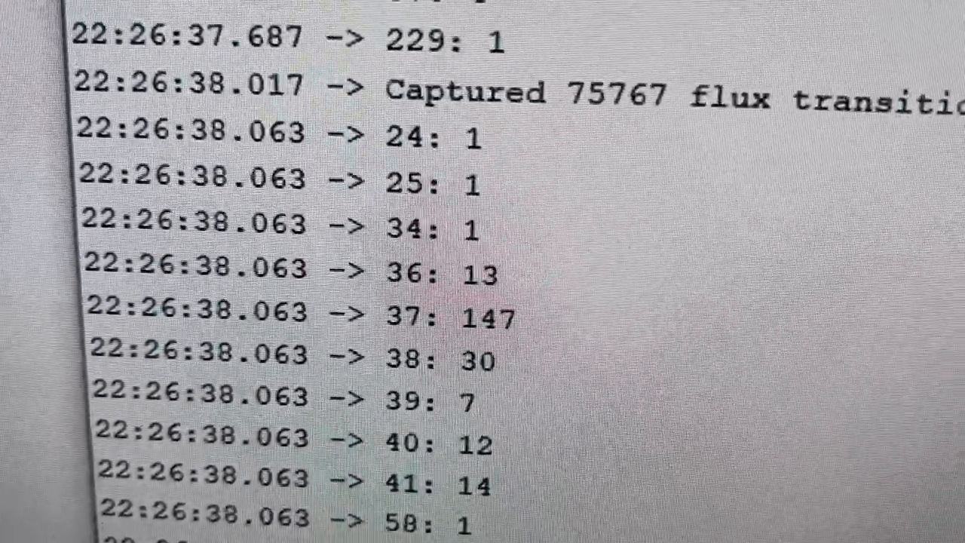
scroll("down", 3)
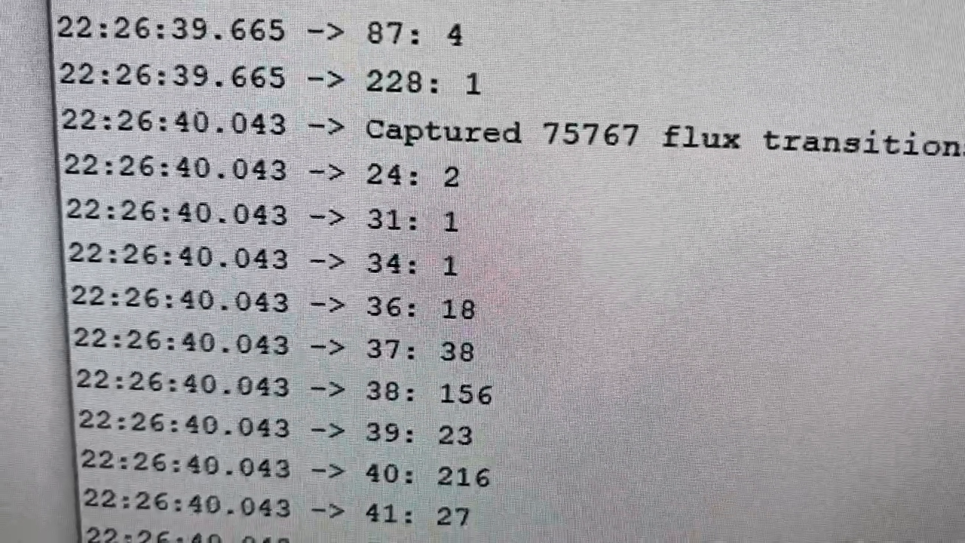